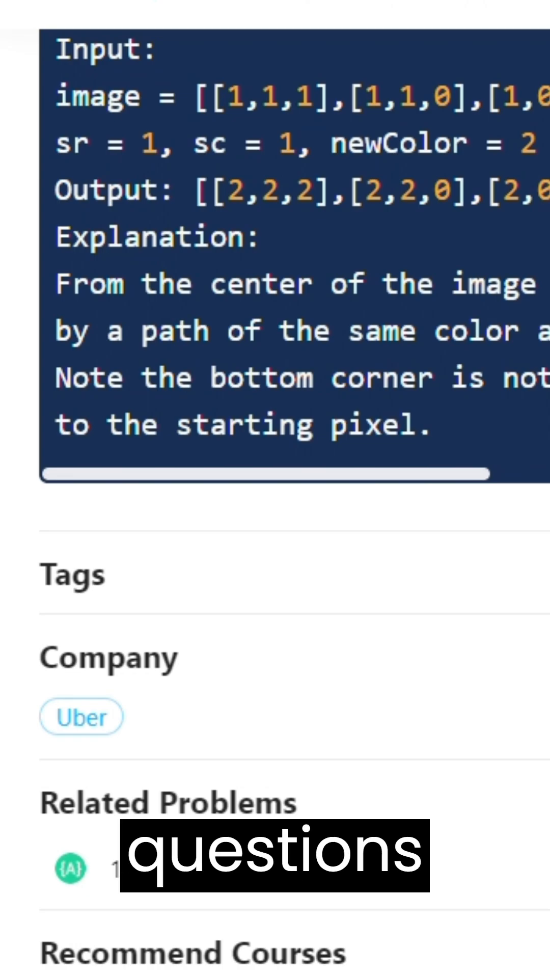
- Highlight the boundary-check condition, then scroll down to the final dfs(sr,sc) call and return image
{"action": "scroll", "scroll_direction": "up", "scroll_amount": 3}
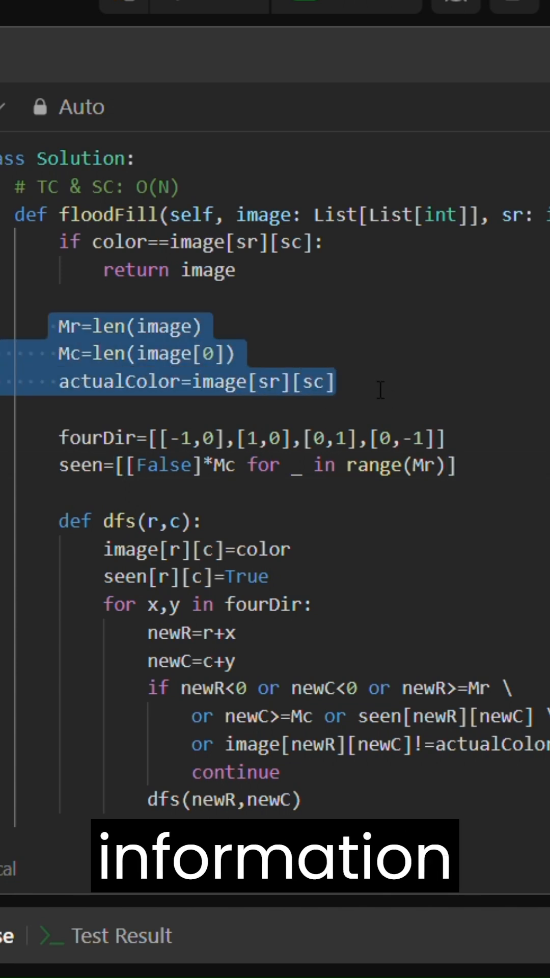
{"action": "left_click", "coordinate": [80, 382]}
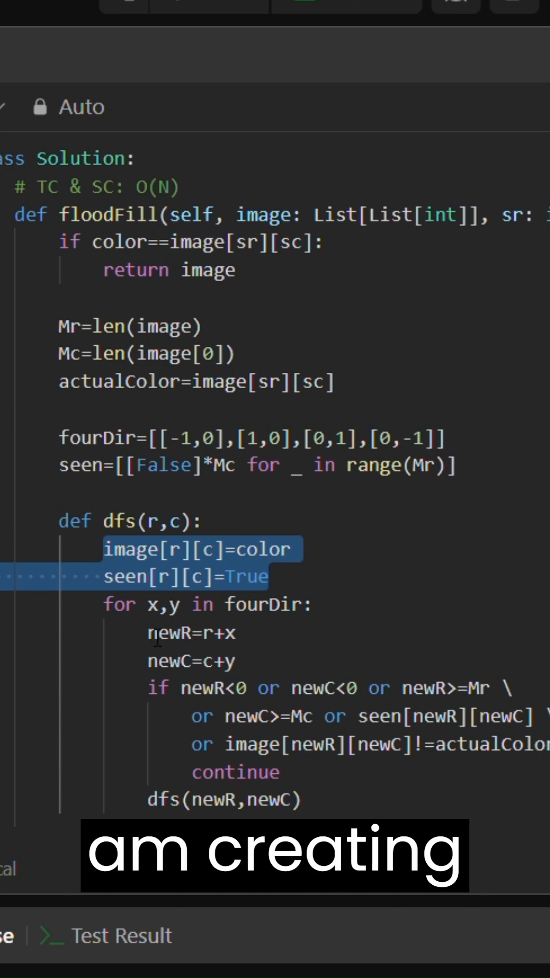
{"action": "left_click", "coordinate": [206, 688]}
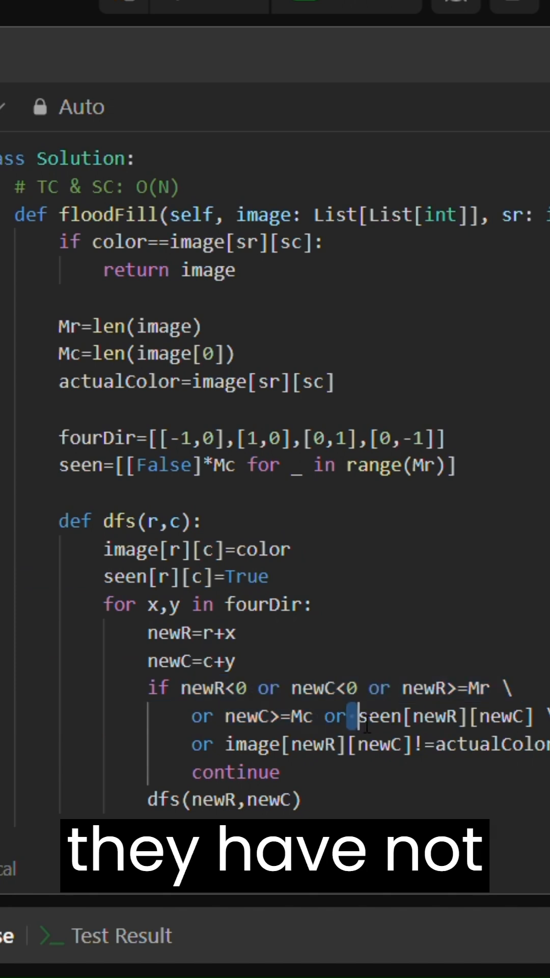
{"action": "double_click", "coordinate": [440, 716]}
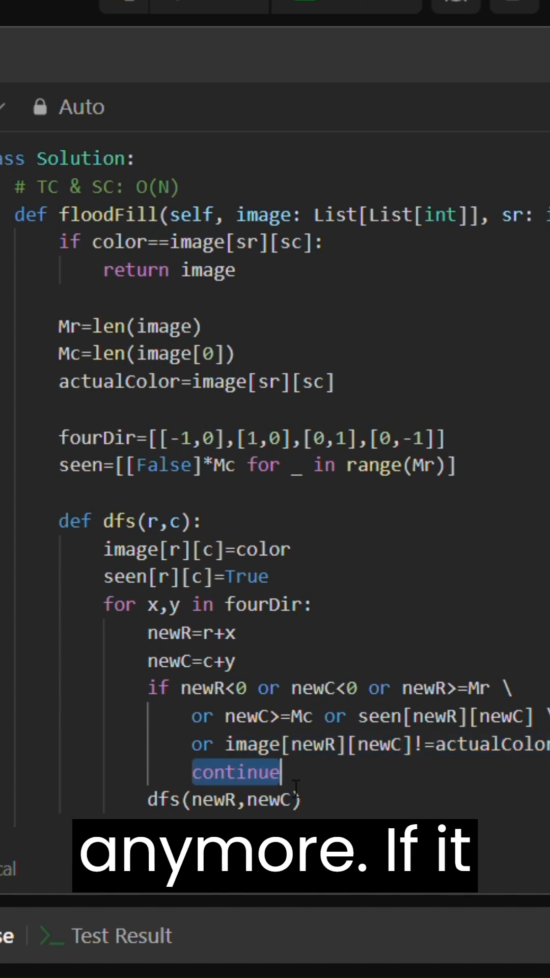
{"action": "scroll", "scroll_direction": "down", "scroll_amount": 3}
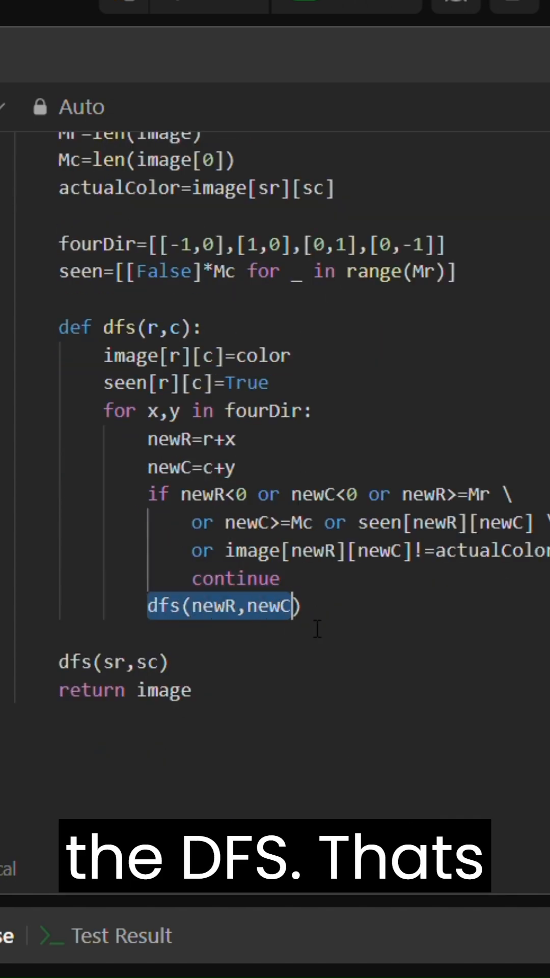